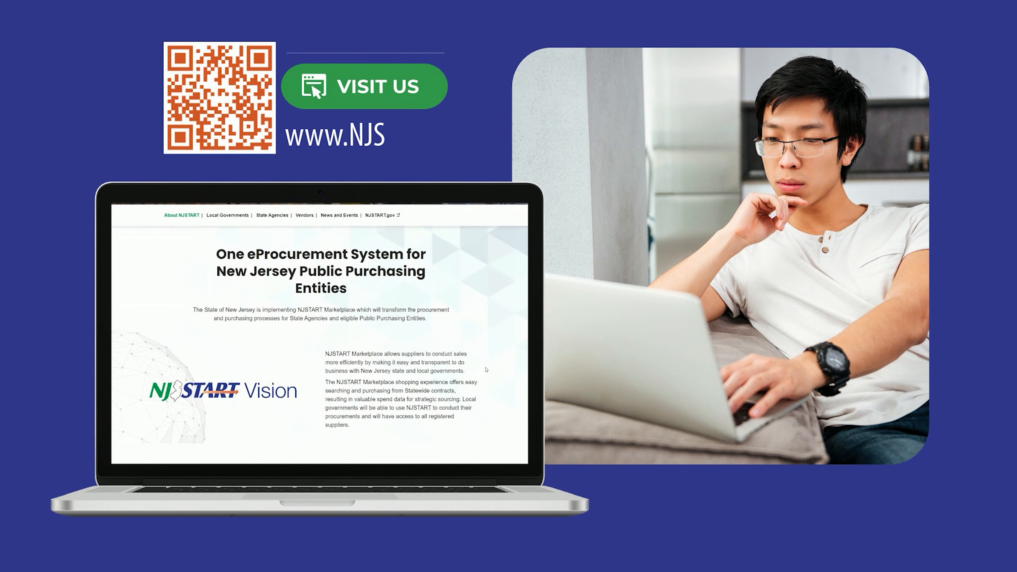
# Scroll down the NJSTART home page past the welcome banner and resource links.
pyautogui.scroll(-3)
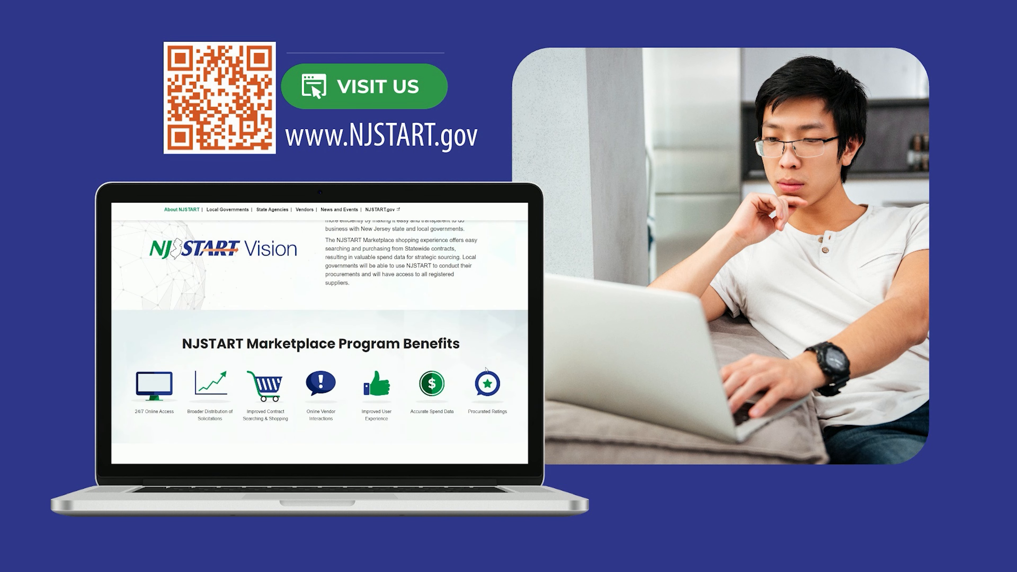
pyautogui.scroll(-3)
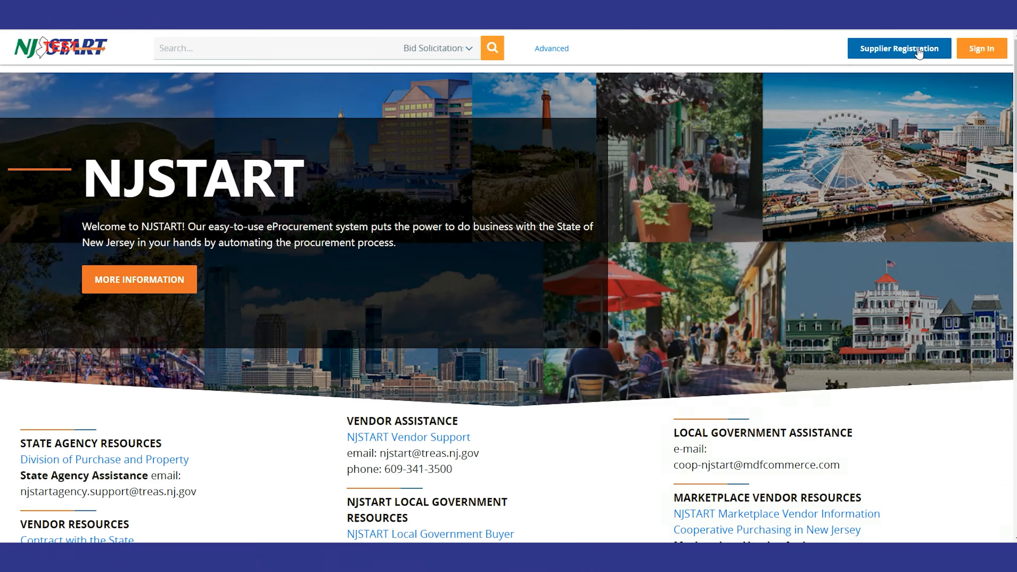
pyautogui.click(899, 48)
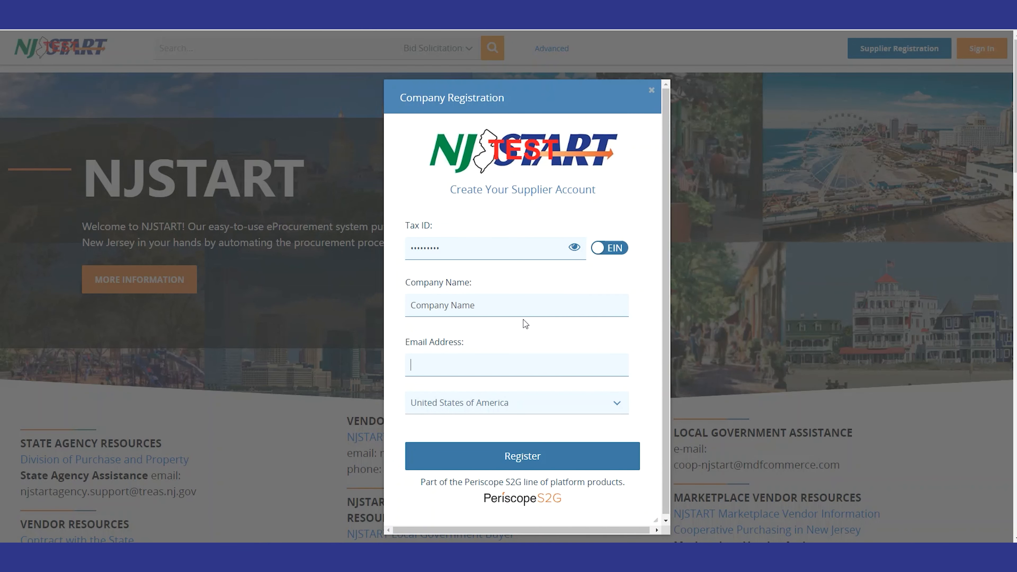
pyautogui.write('Companyemail@company.com')
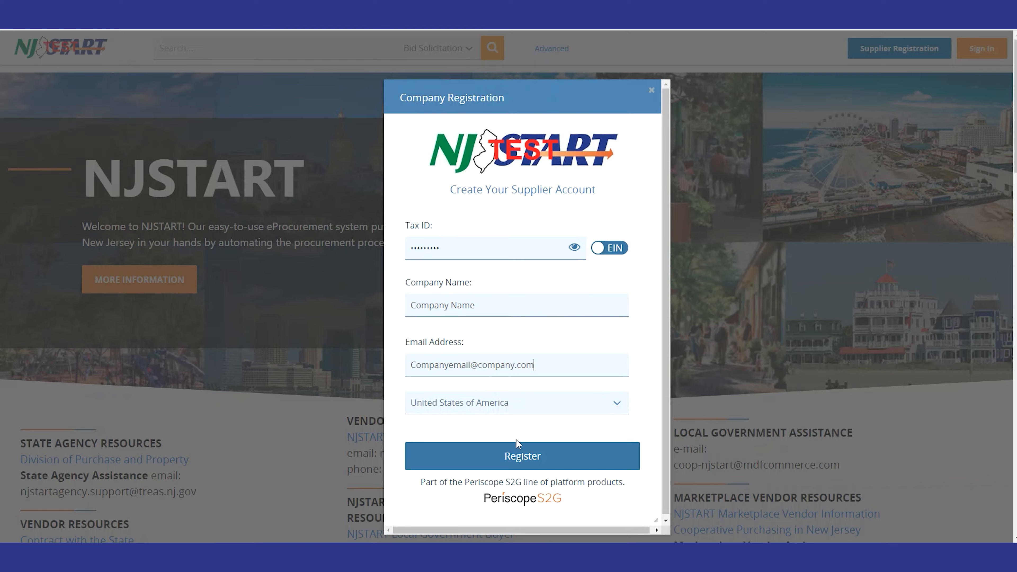
pyautogui.click(522, 456)
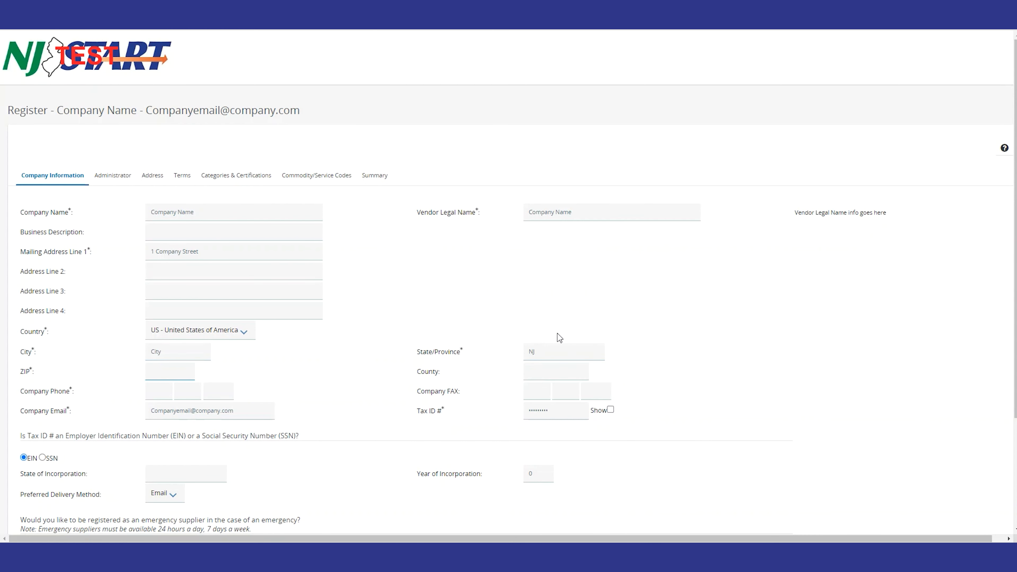
# Finish the company details with NJ as the state of incorporation.
pyautogui.click(170, 371)
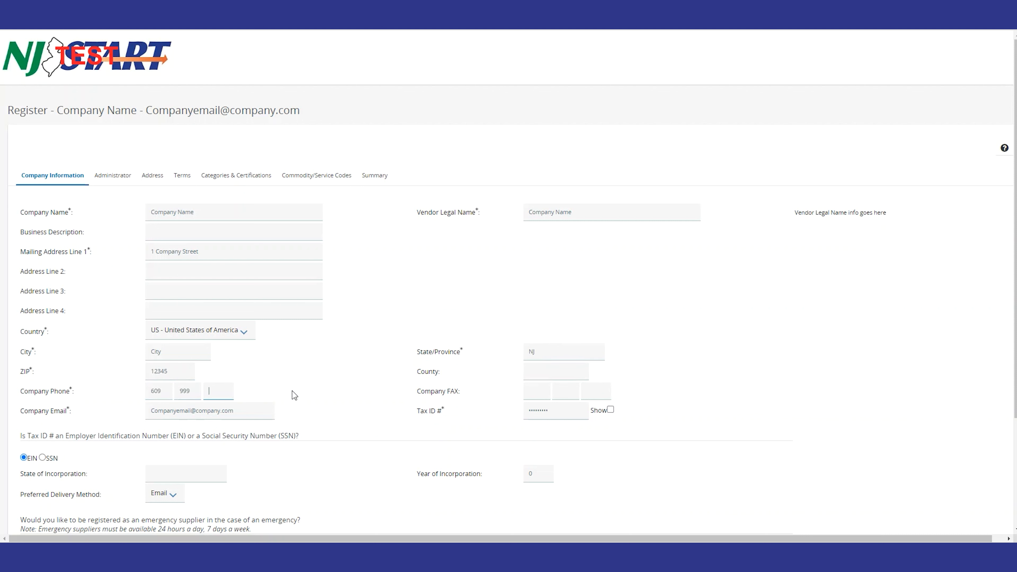
pyautogui.write('NJ')
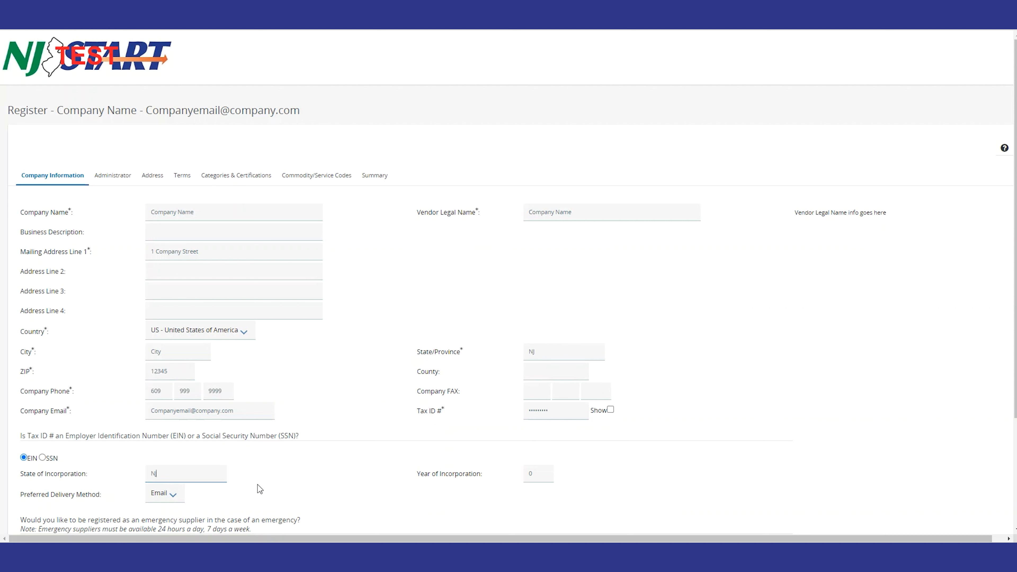
pyautogui.click(110, 176)
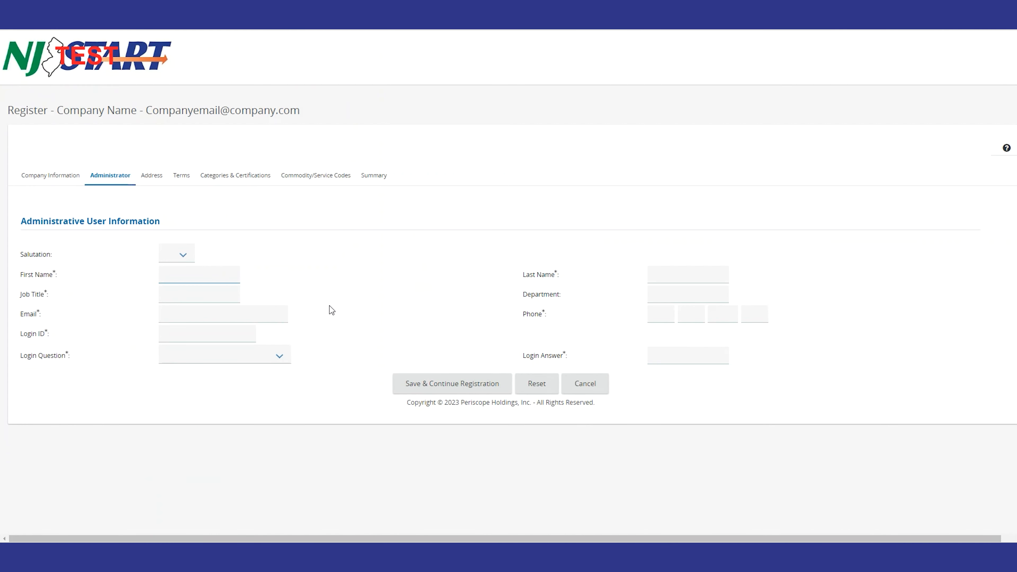
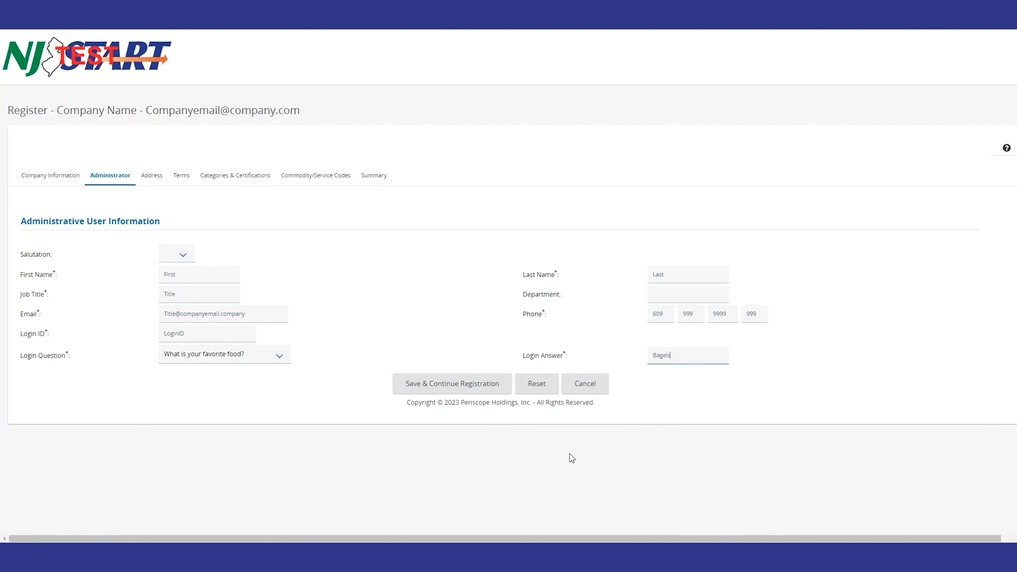
# Answer the certifications: other services, limited liability company, no Northern Ireland operations.
pyautogui.click(452, 384)
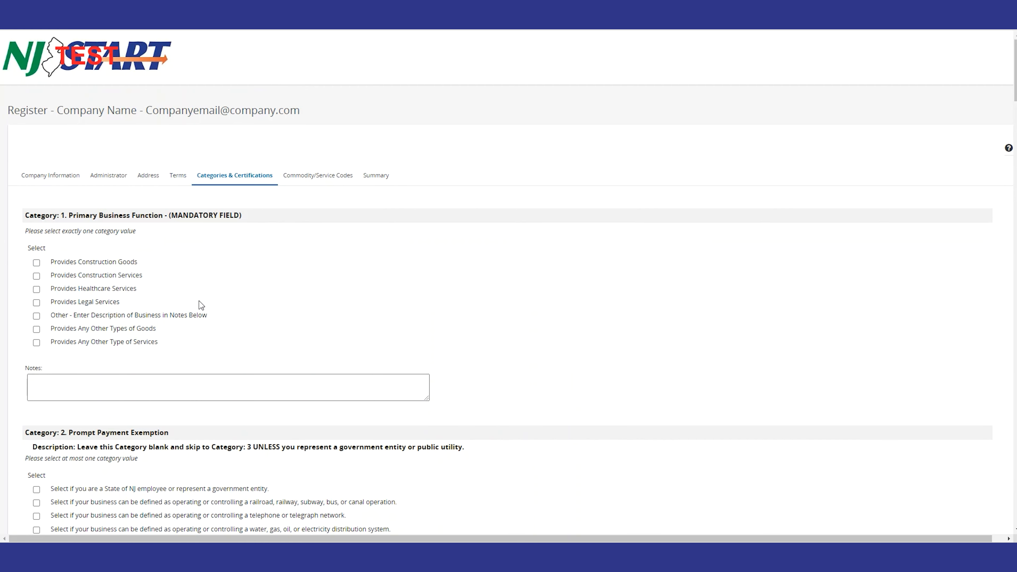
pyautogui.click(36, 329)
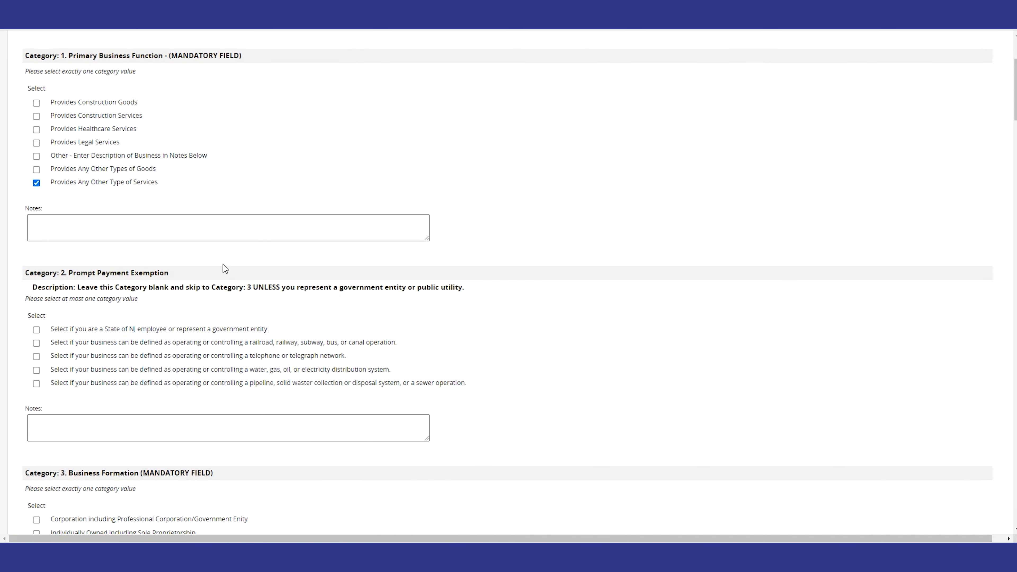
pyautogui.scroll(-3)
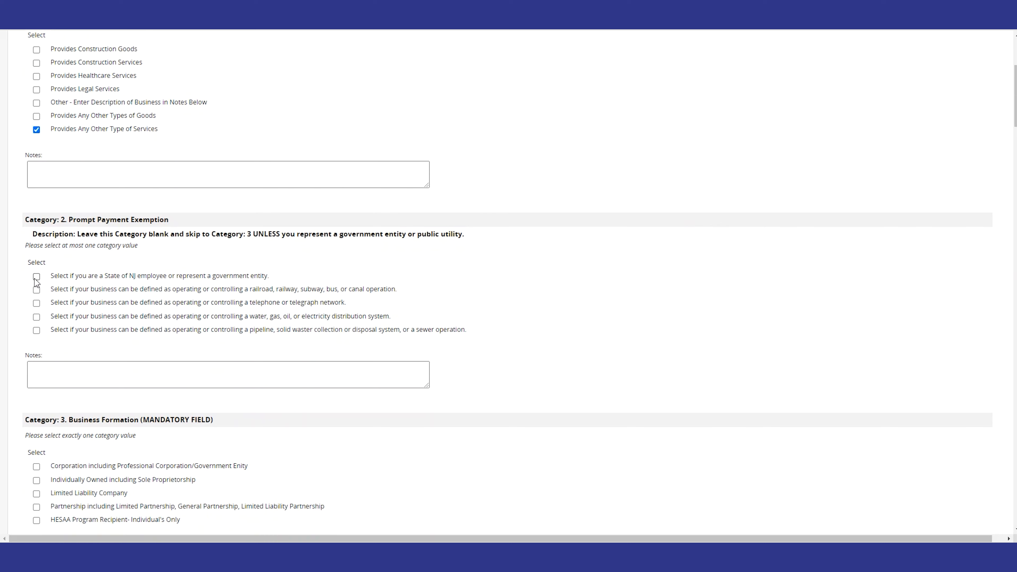
pyautogui.click(37, 275)
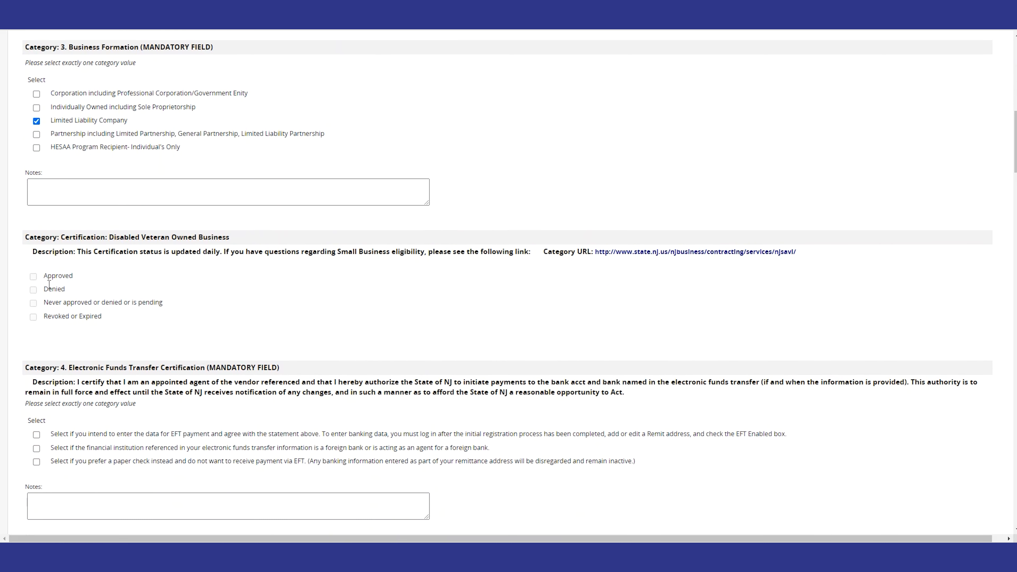
pyautogui.scroll(-3)
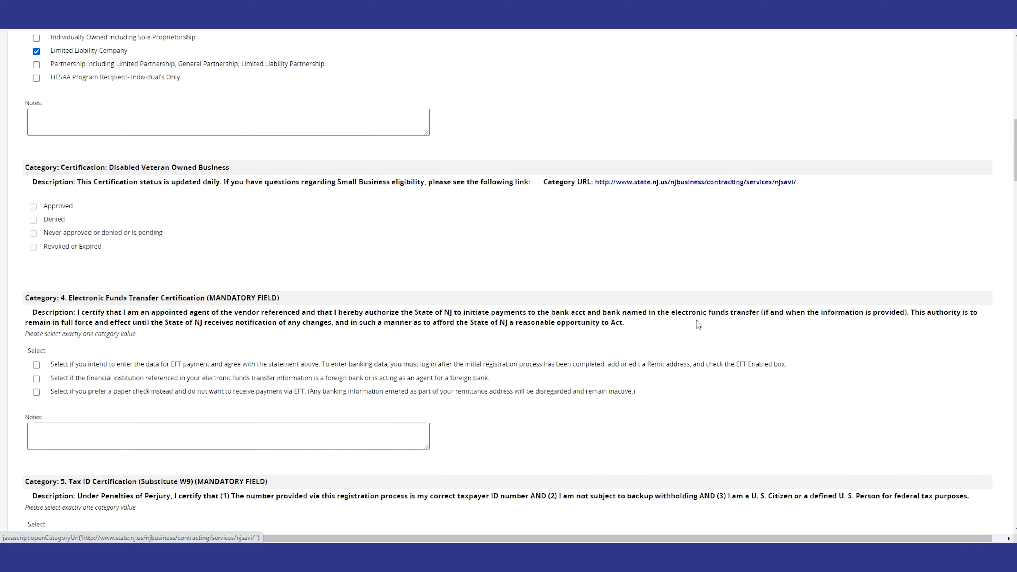
pyautogui.scroll(-3)
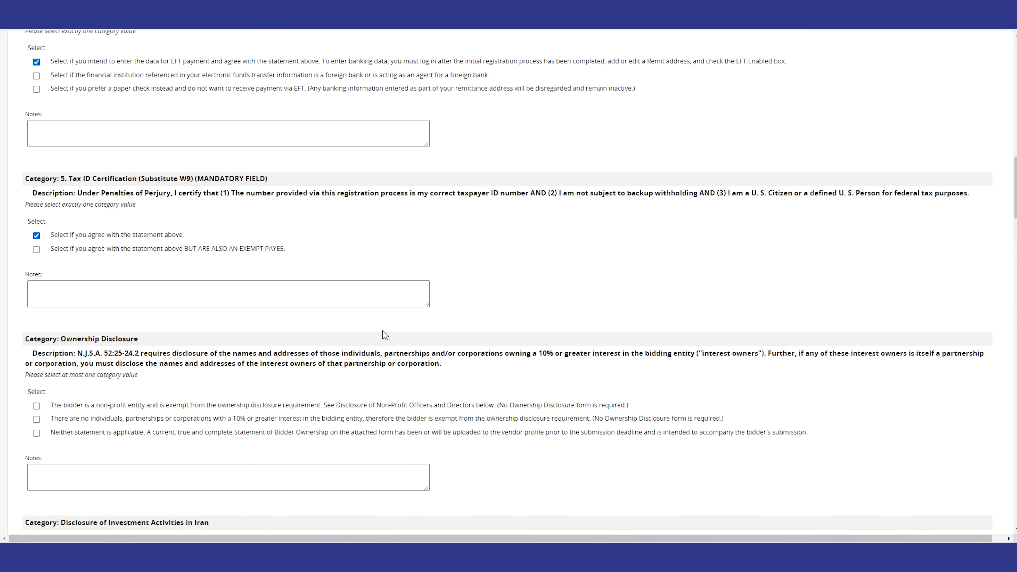
pyautogui.scroll(-3)
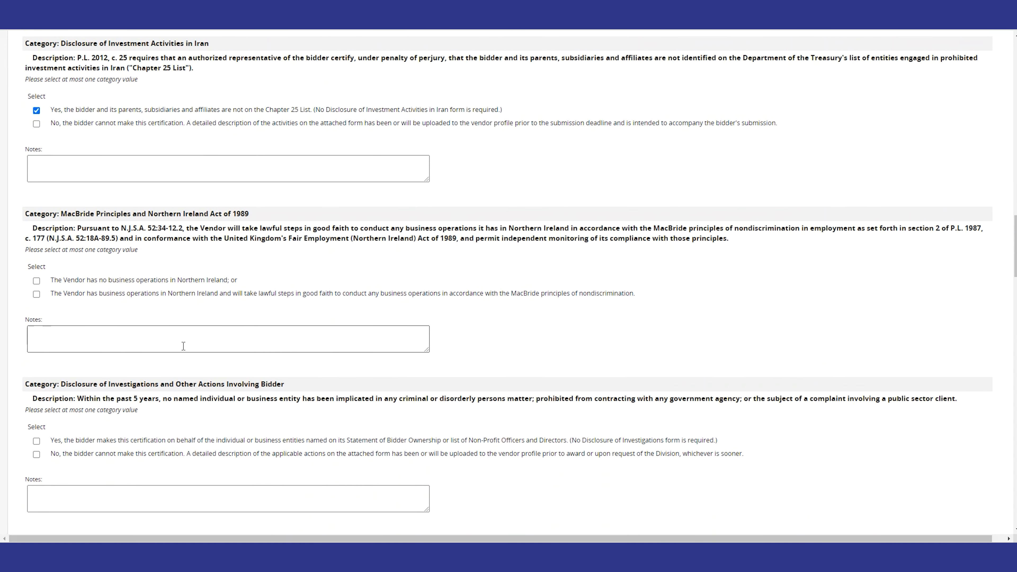
pyautogui.moveTo(90, 323)
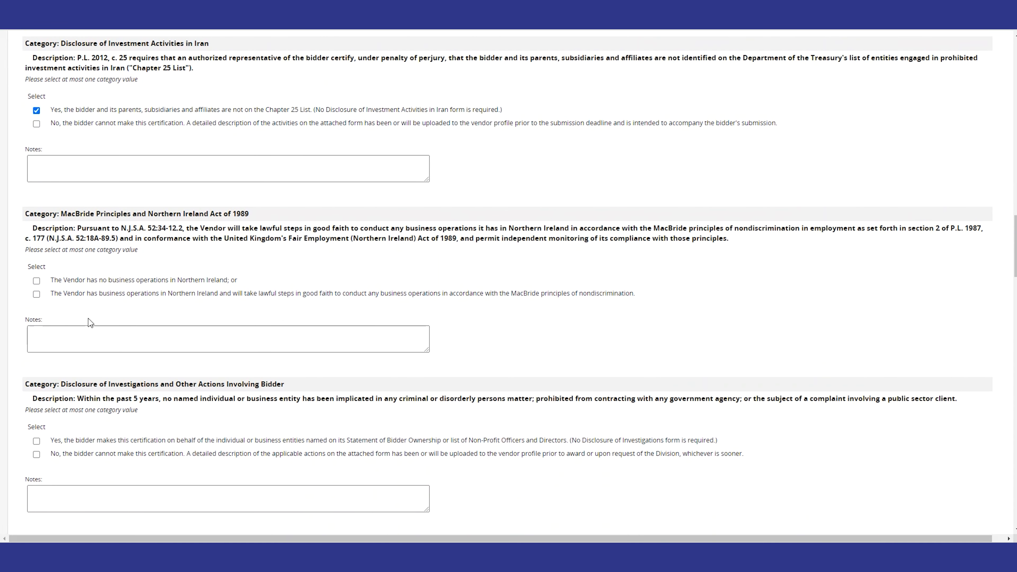
pyautogui.click(36, 281)
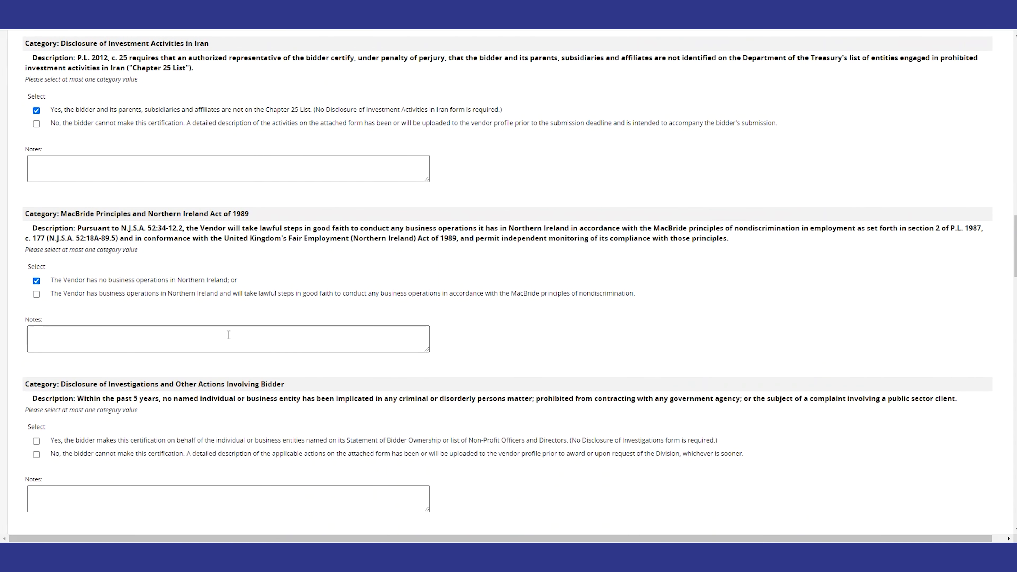
# Save the certifications and continue registration to the commodity code step.
pyautogui.scroll(-3)
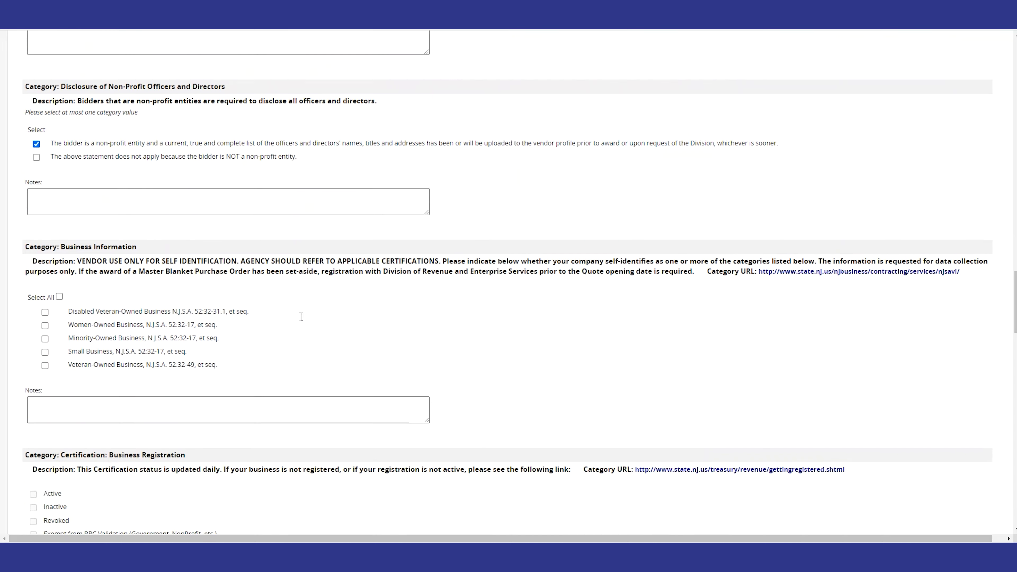
pyautogui.scroll(-3)
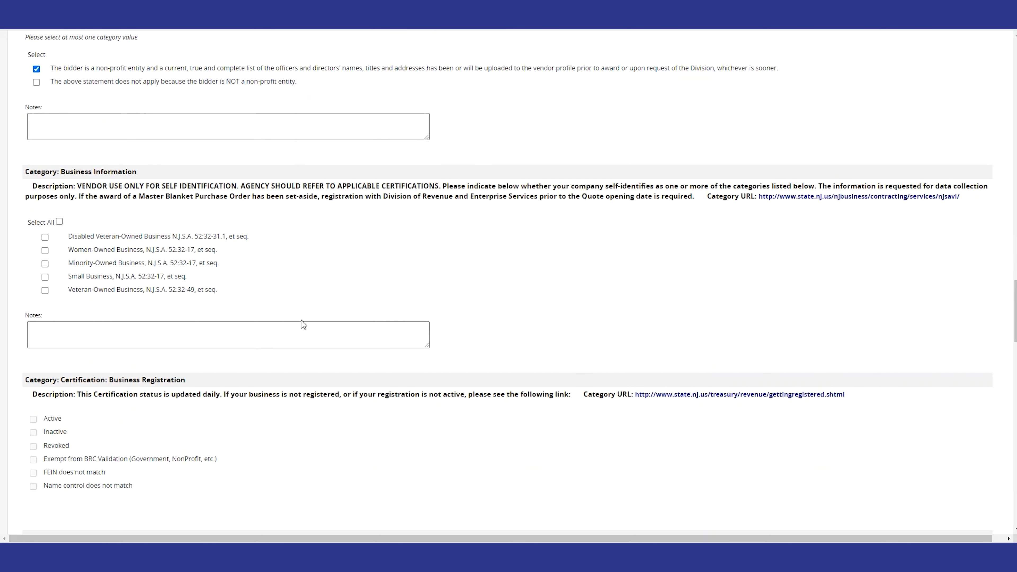
pyautogui.scroll(-3)
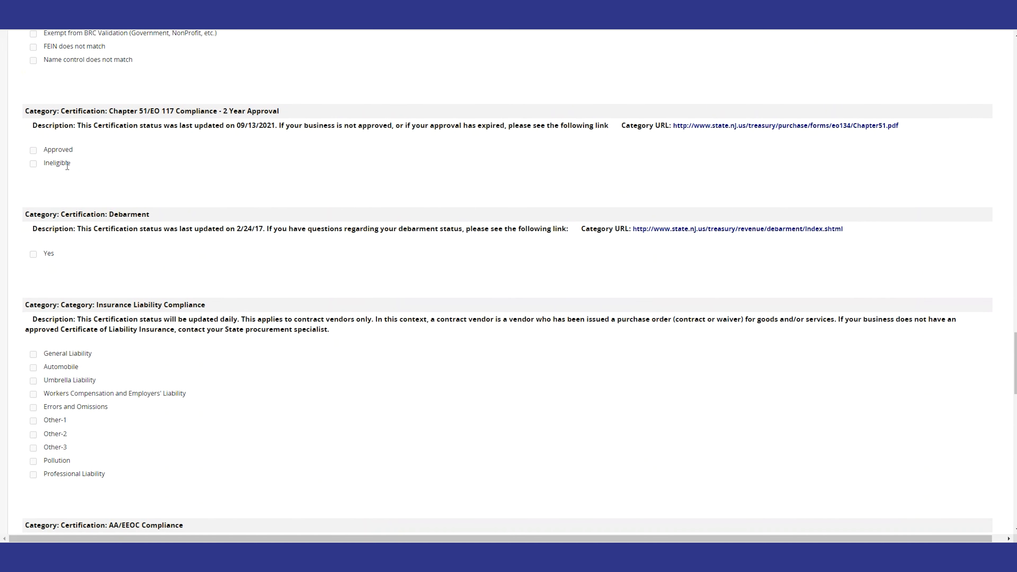
pyautogui.scroll(-3)
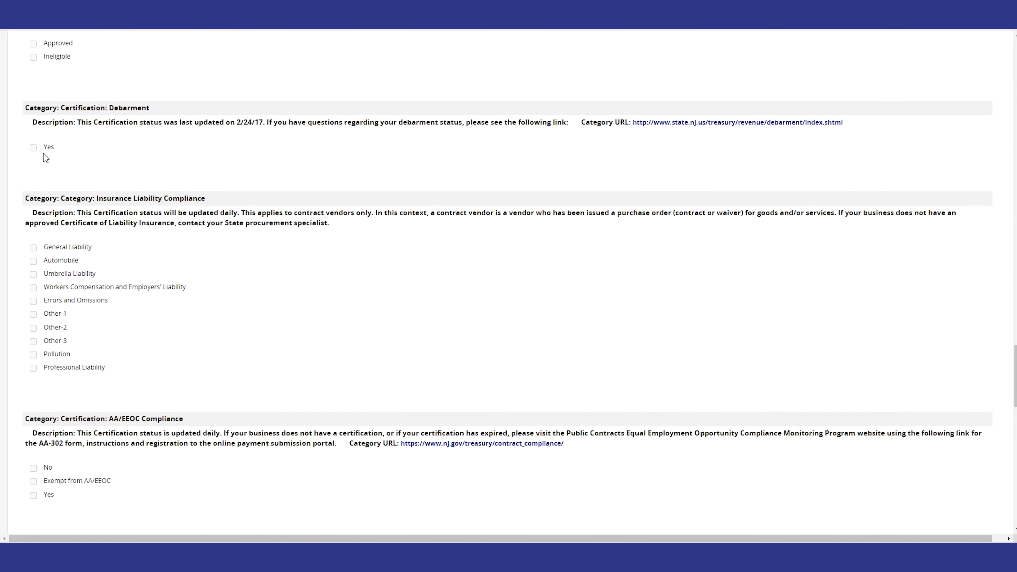
pyautogui.scroll(-3)
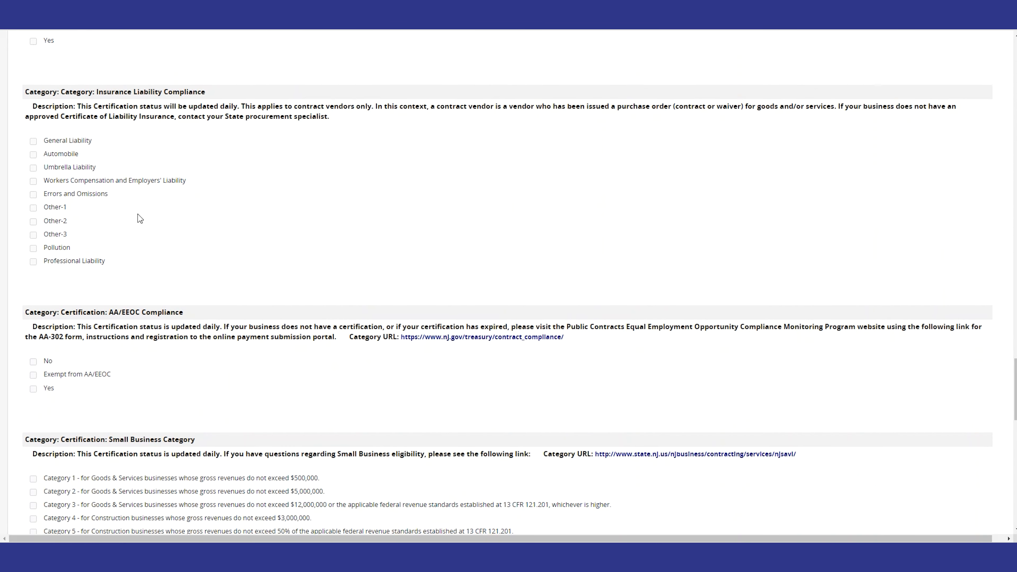
pyautogui.scroll(-3)
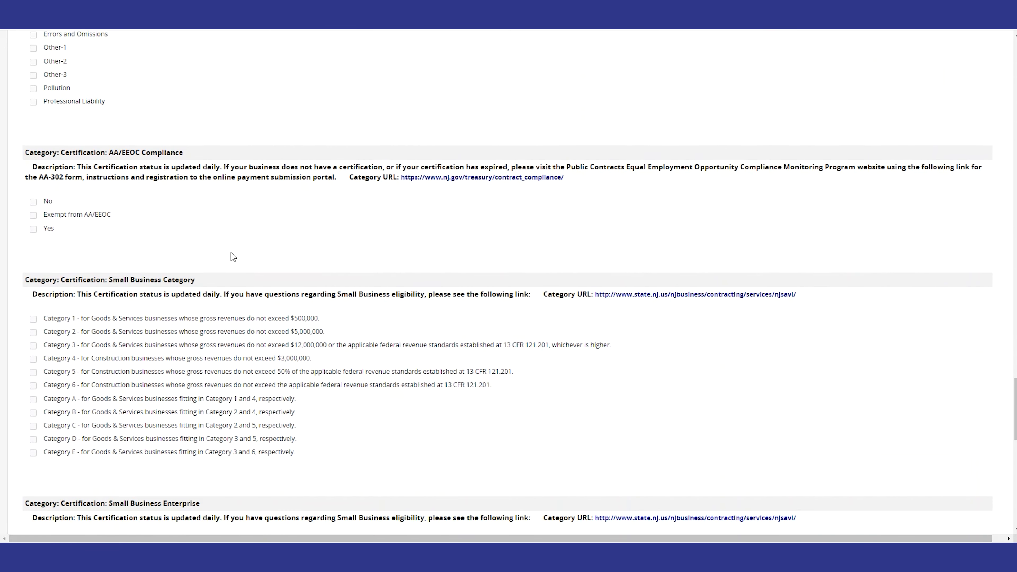
pyautogui.scroll(-3)
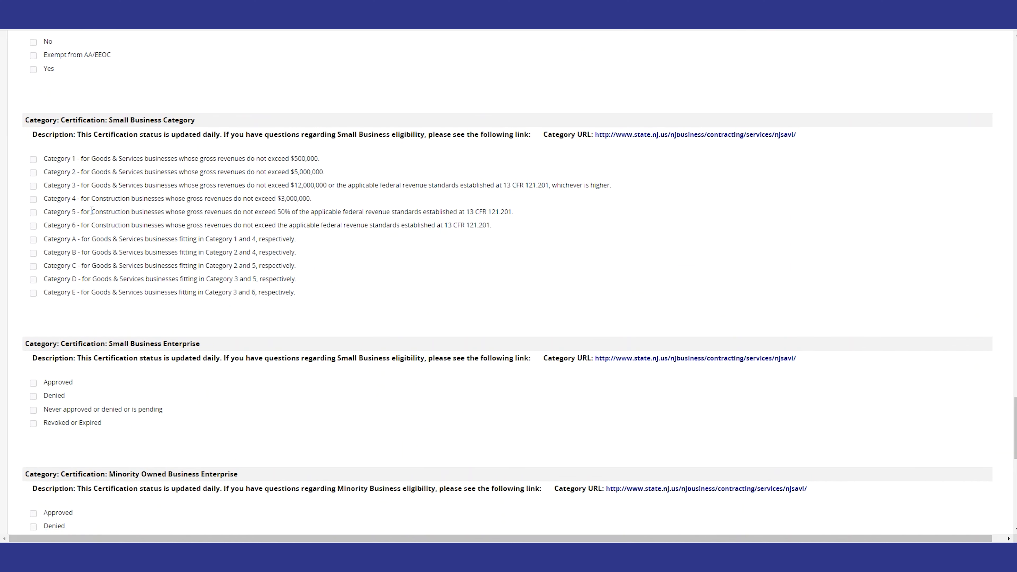
pyautogui.scroll(-3)
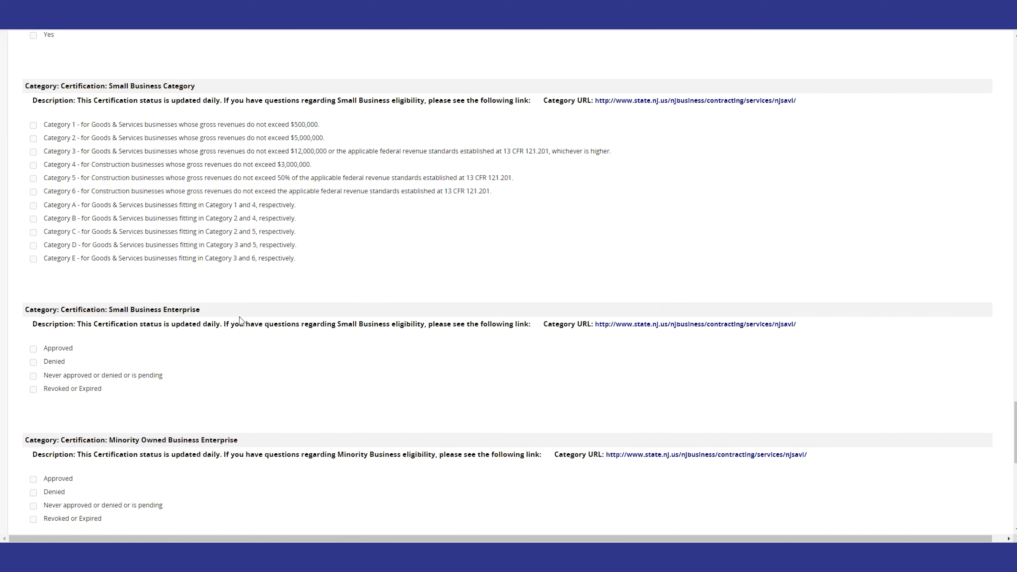
pyautogui.scroll(-3)
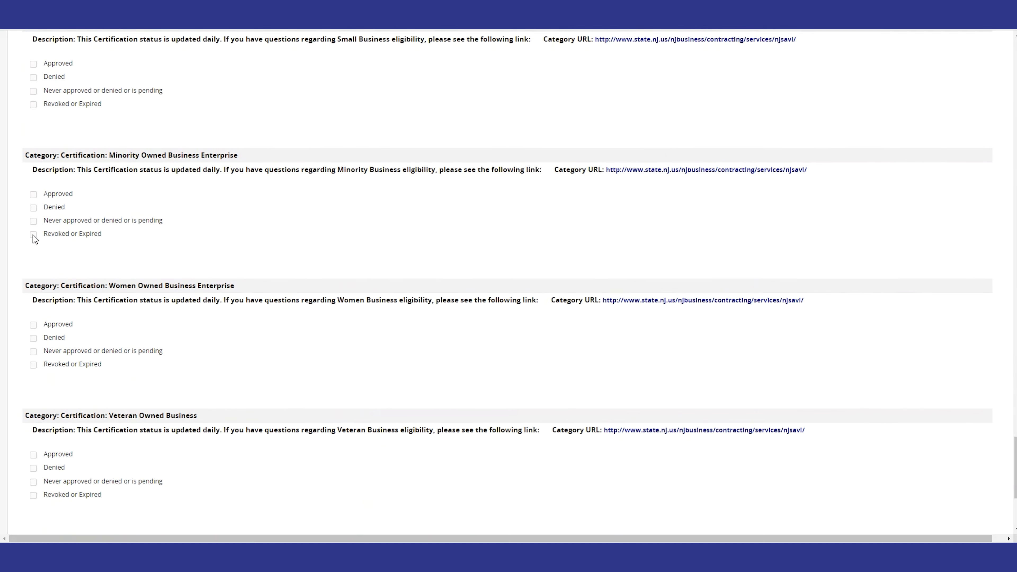
pyautogui.scroll(-3)
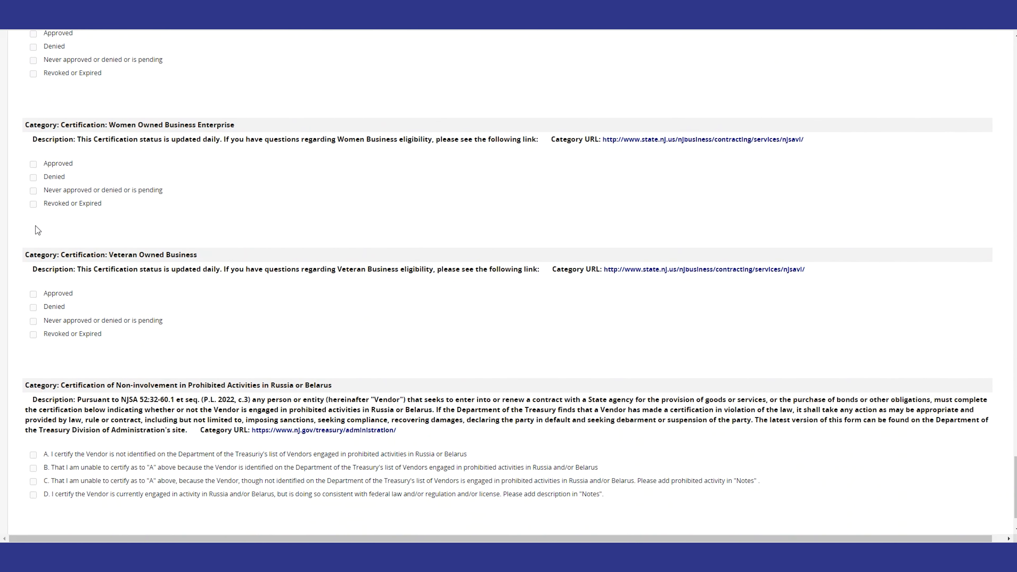
pyautogui.scroll(-3)
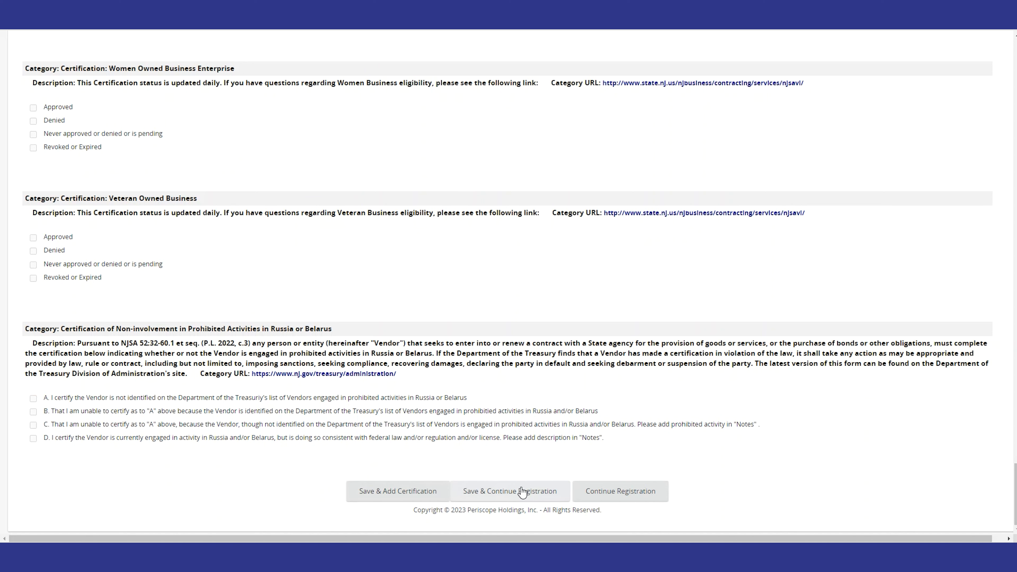
pyautogui.click(511, 491)
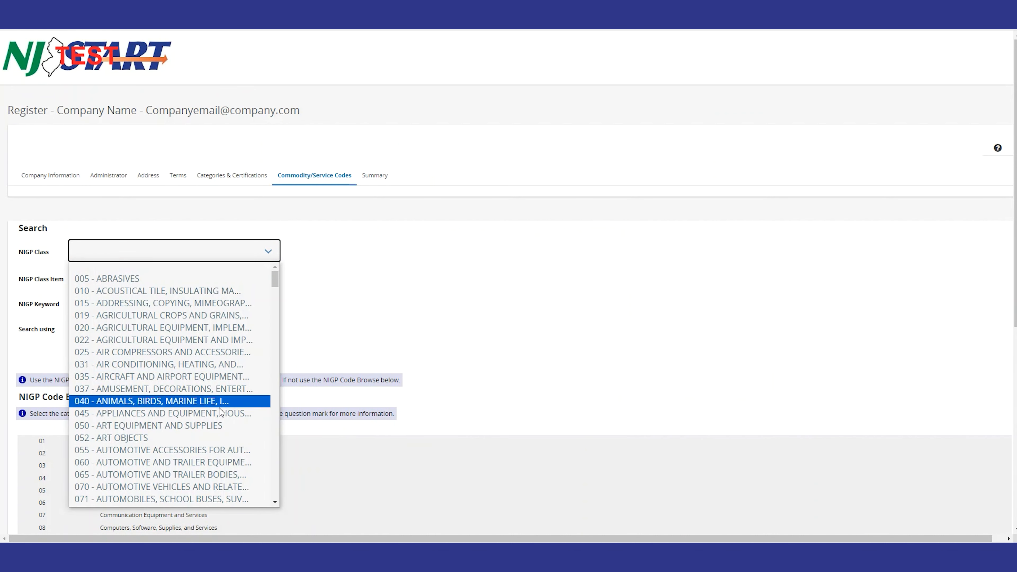
# Set NIGP class 040 animals, birds, marine life and keyword animals.
pyautogui.click(153, 401)
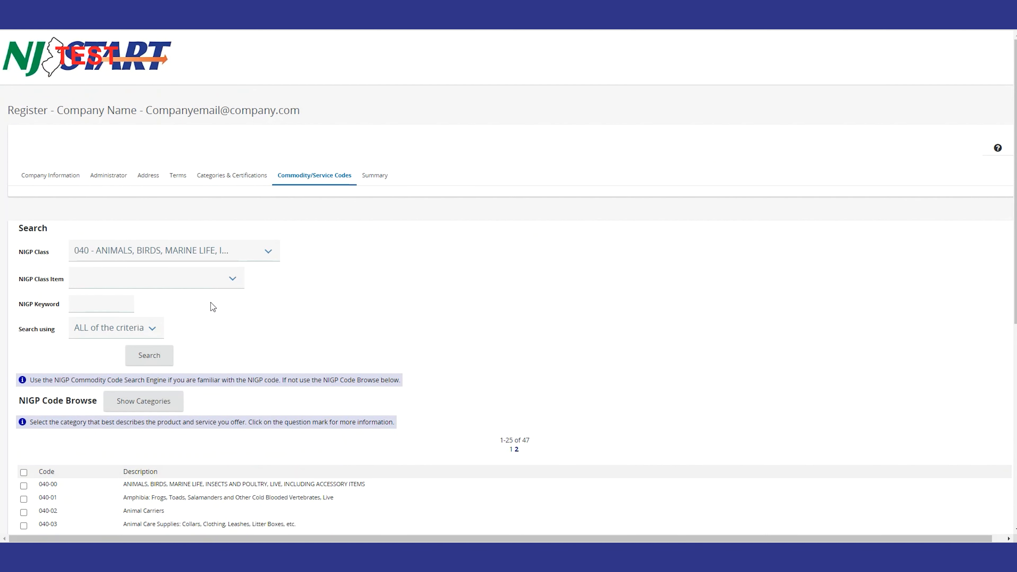
pyautogui.scroll(-3)
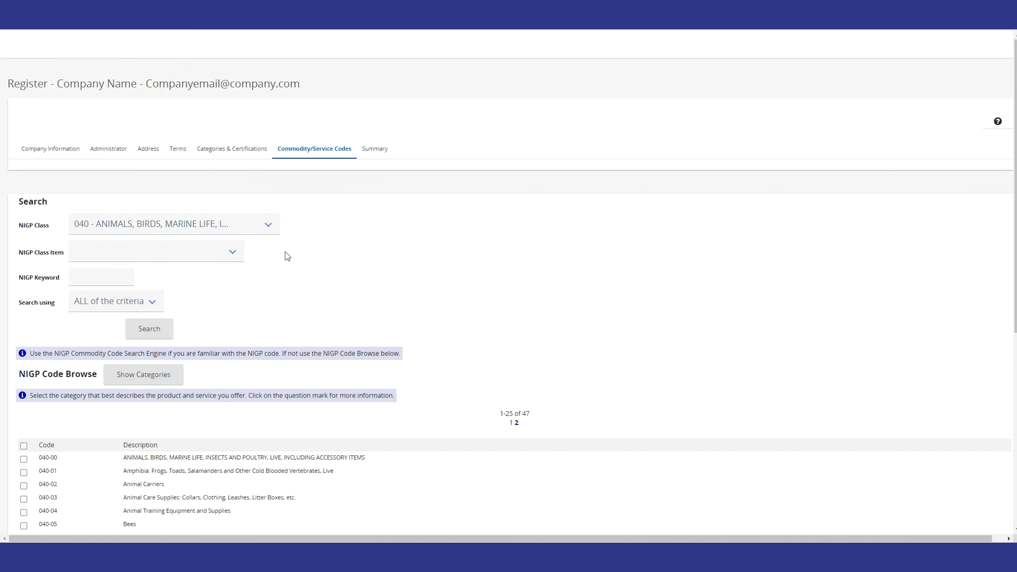
pyautogui.scroll(-3)
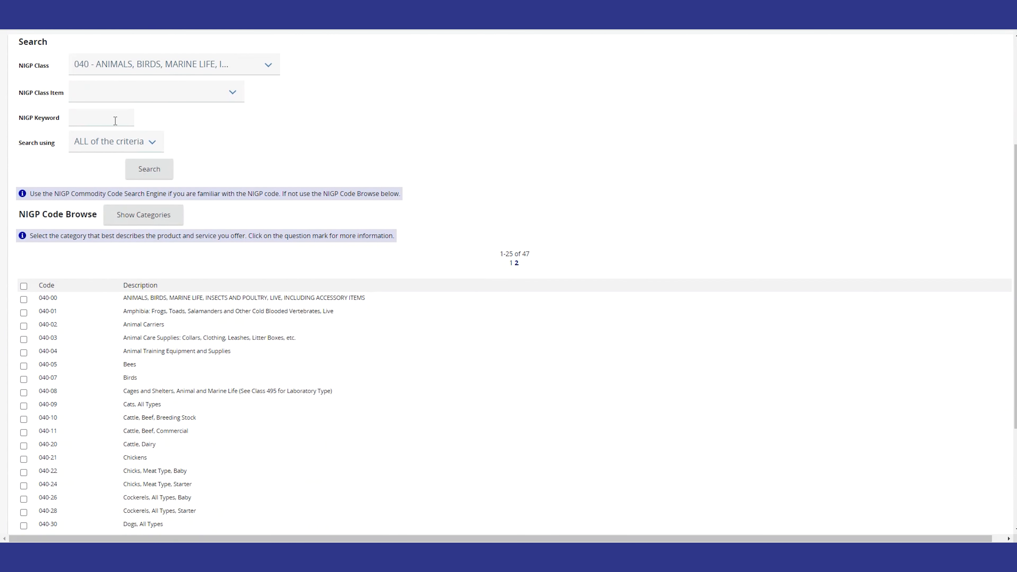
pyautogui.write('animals')
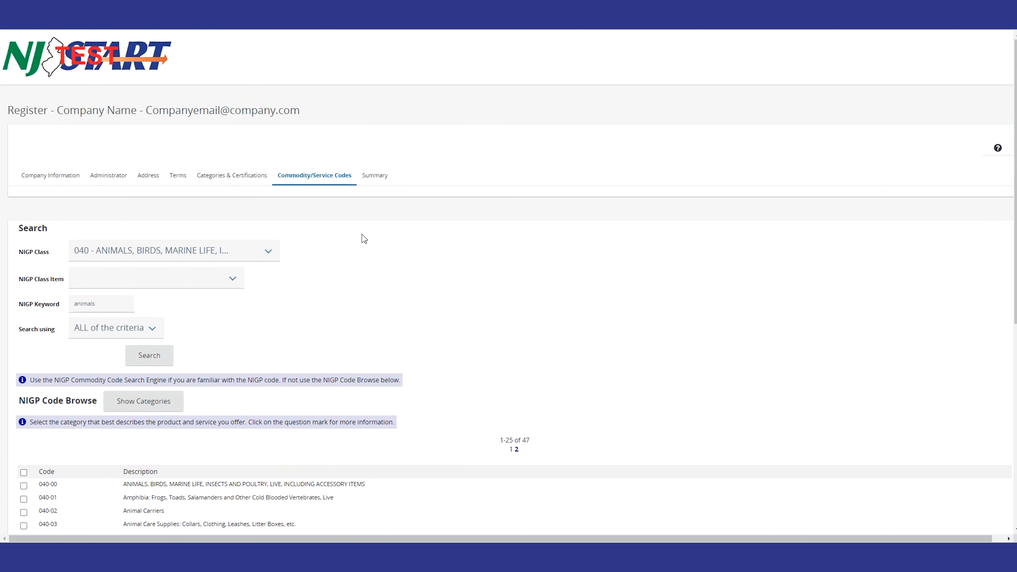
# Tick commodity code 040-00, save it and continue to the registration summary.
pyautogui.scroll(-3)
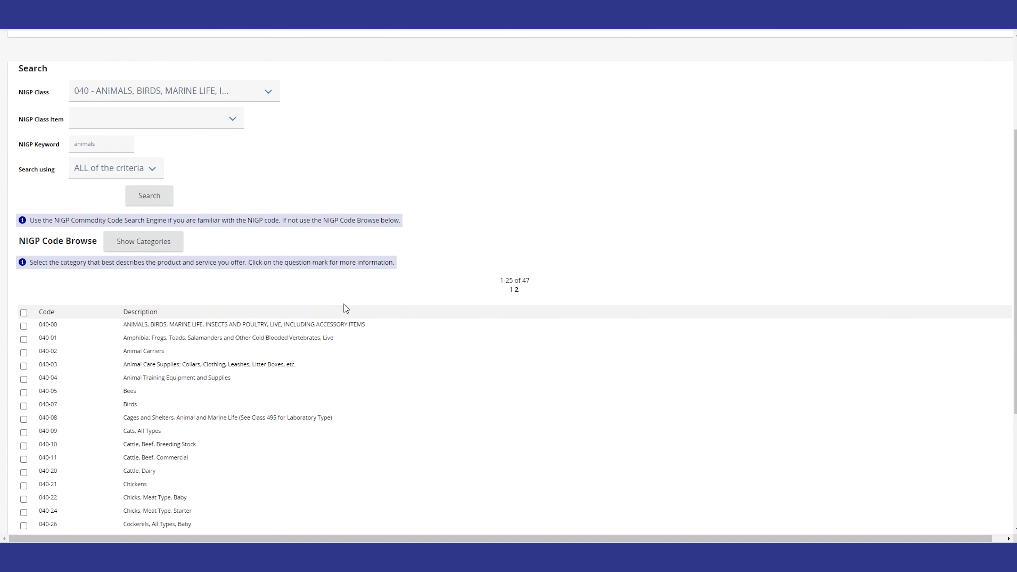
pyautogui.click(24, 164)
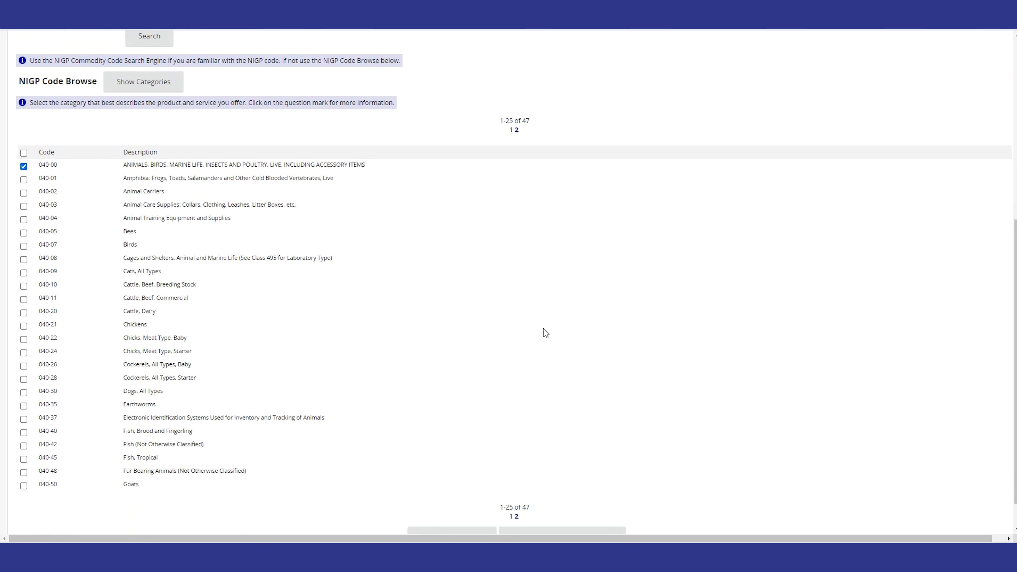
pyautogui.scroll(-3)
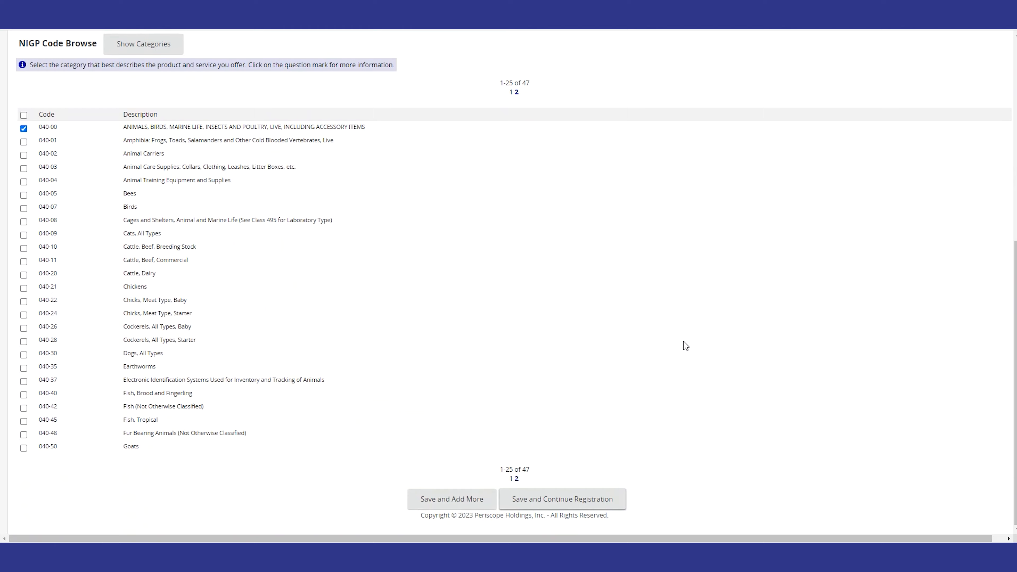
pyautogui.click(561, 499)
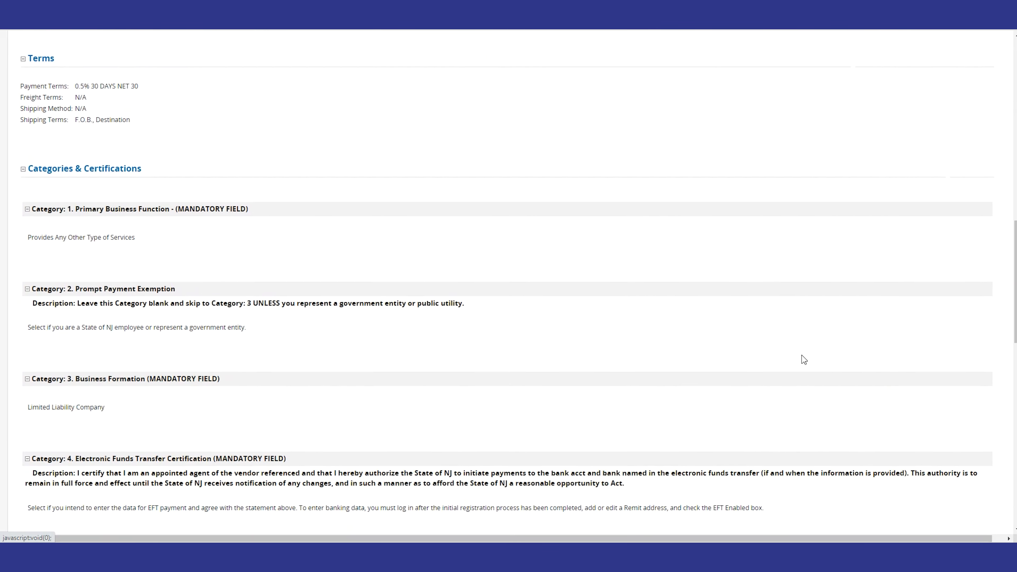
# Complete the registration from the summary to reach the Thank You page.
pyautogui.scroll(-3)
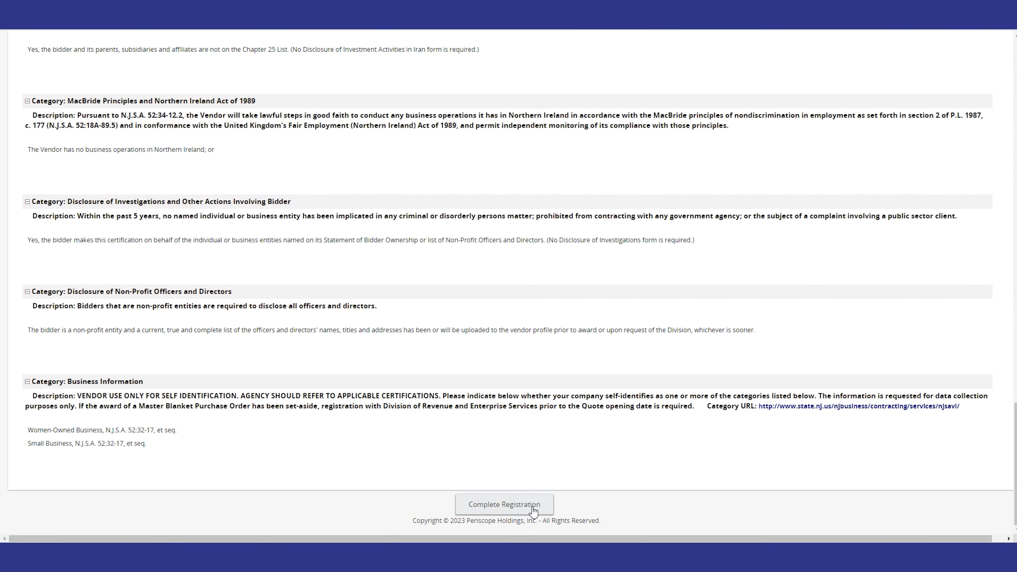
pyautogui.click(504, 504)
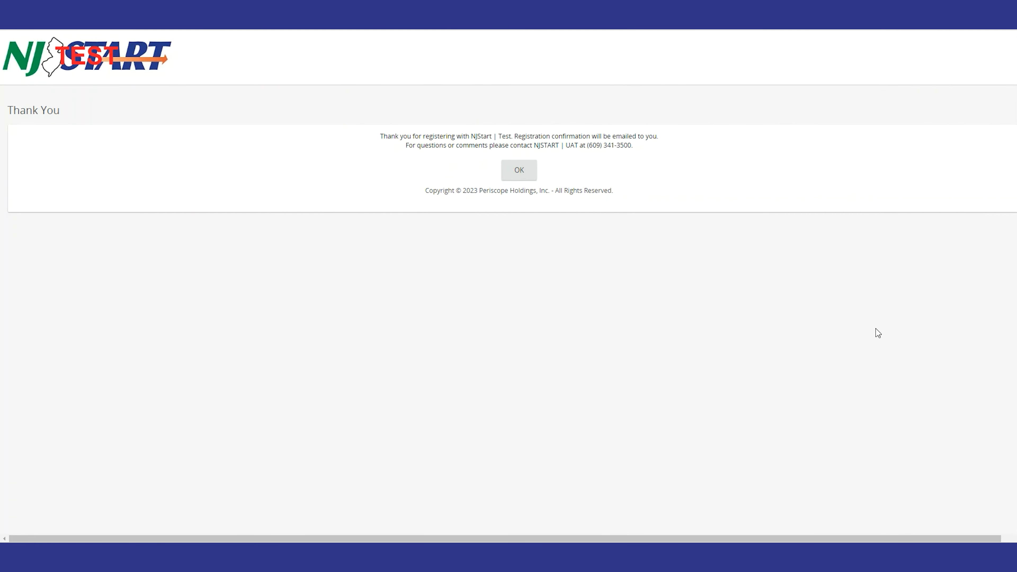
pyautogui.moveTo(586, 138)
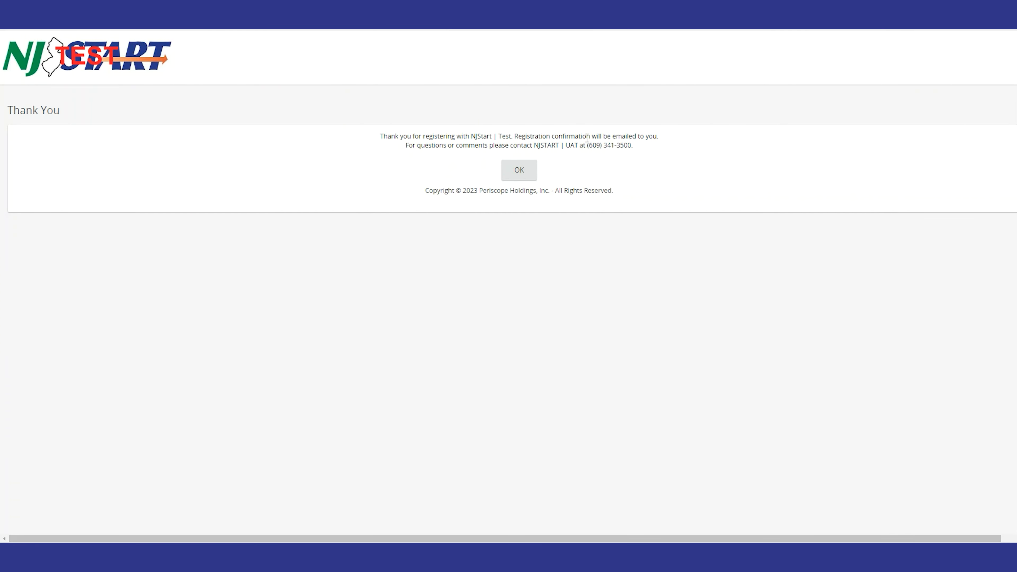